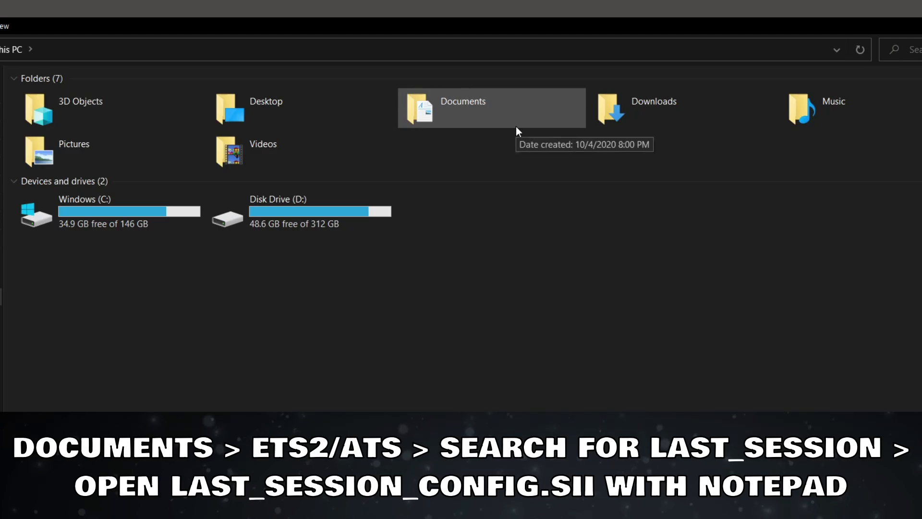
Navigate into Documents and then into the Euro Truck Simulator 2 folder
double_click(462, 108)
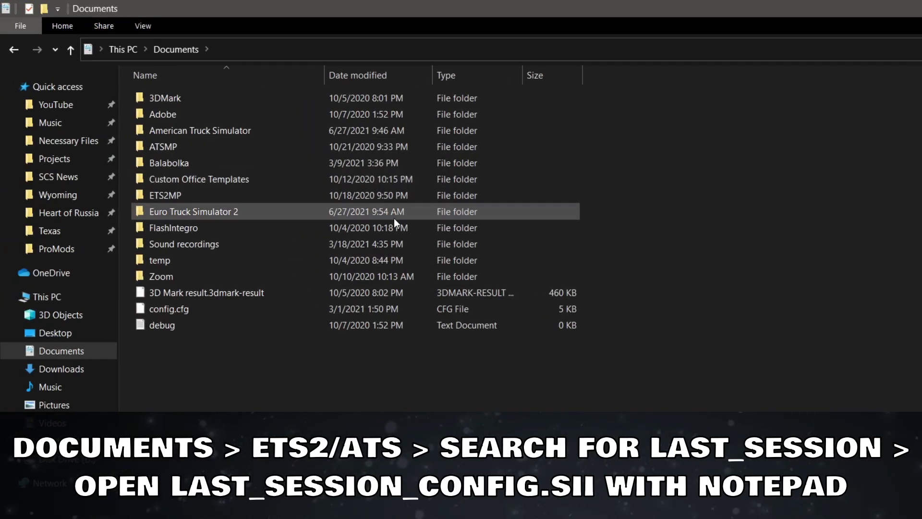
double_click(193, 211)
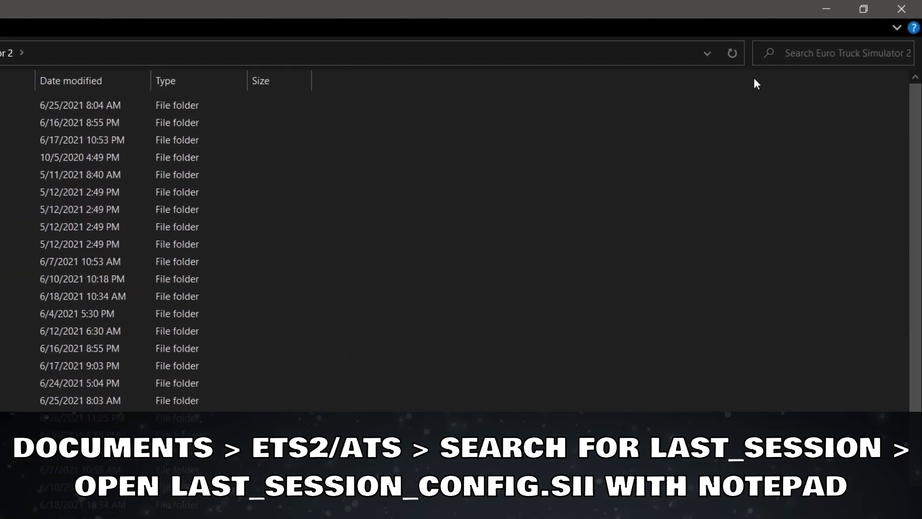
Search the folder for 'last_' to locate last_session_config.sii
click(847, 53)
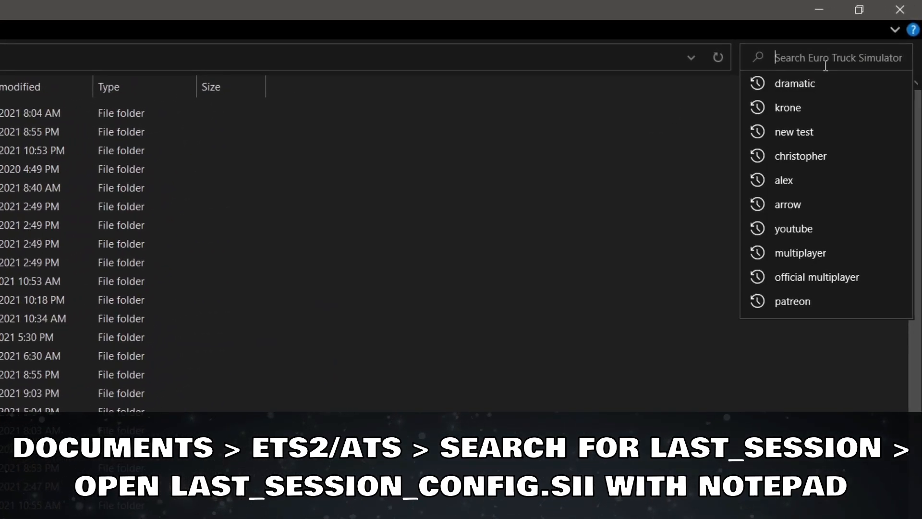
text(last_)
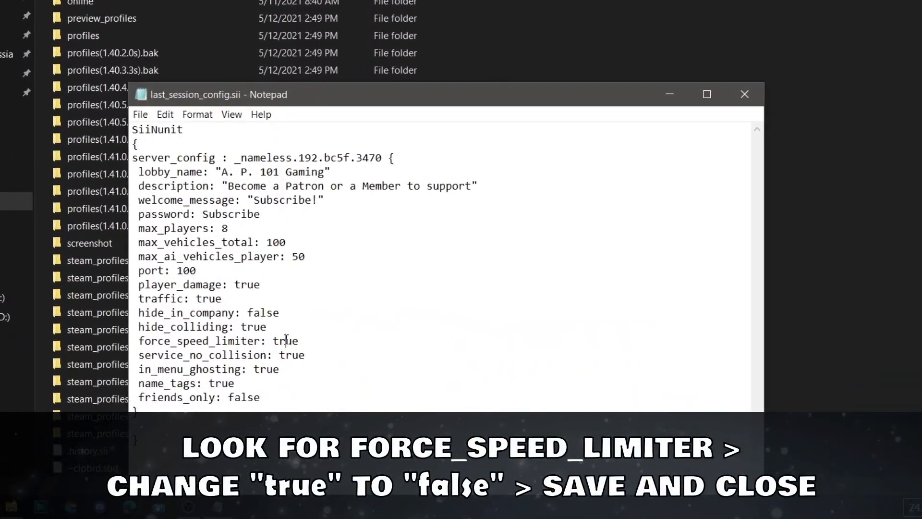
Replace force_speed_limiter's value 'true' with 'false'
double_click(285, 340)
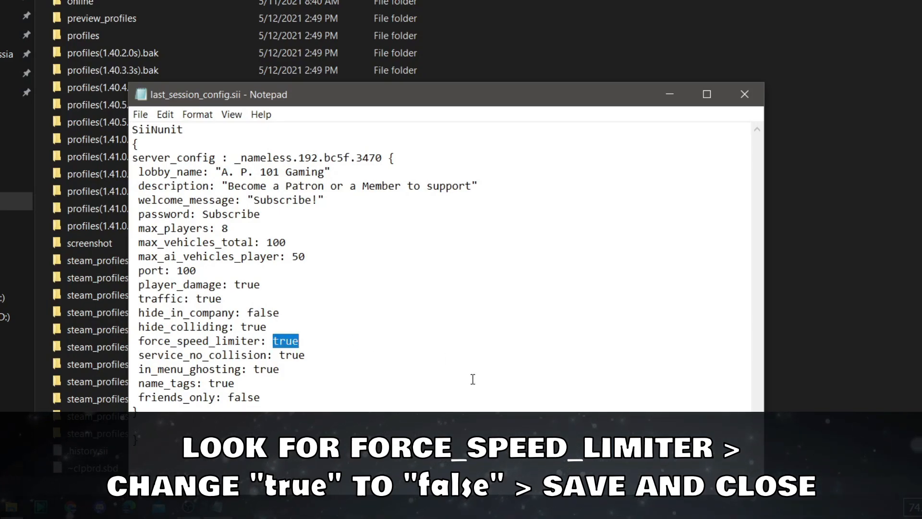
text(false)
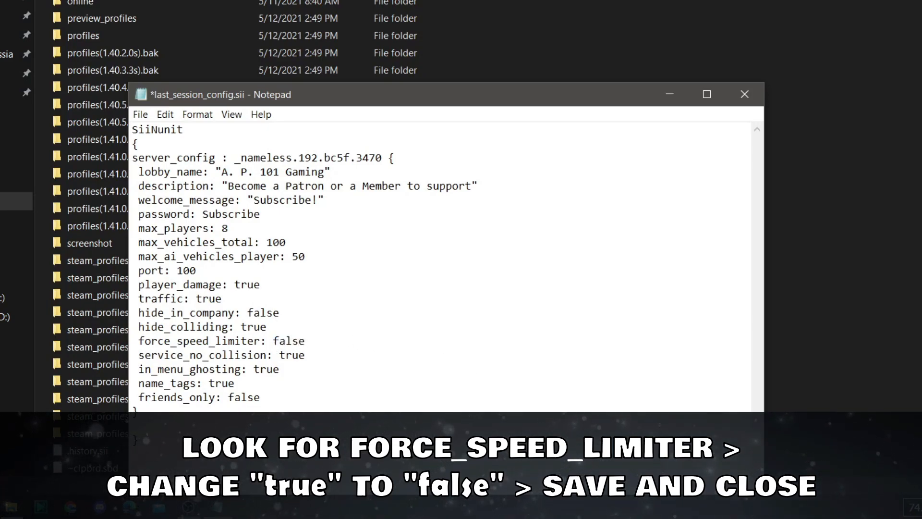